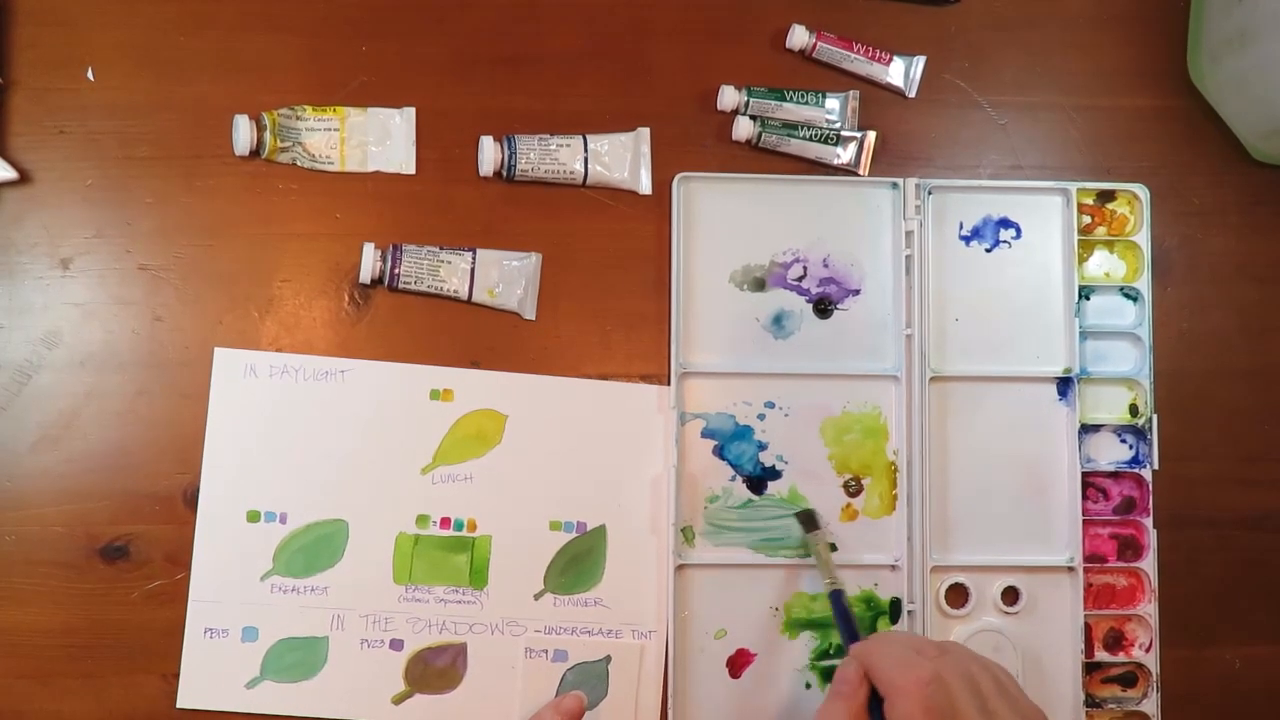
{"action": "mouse_move", "coordinate": [780, 600]}
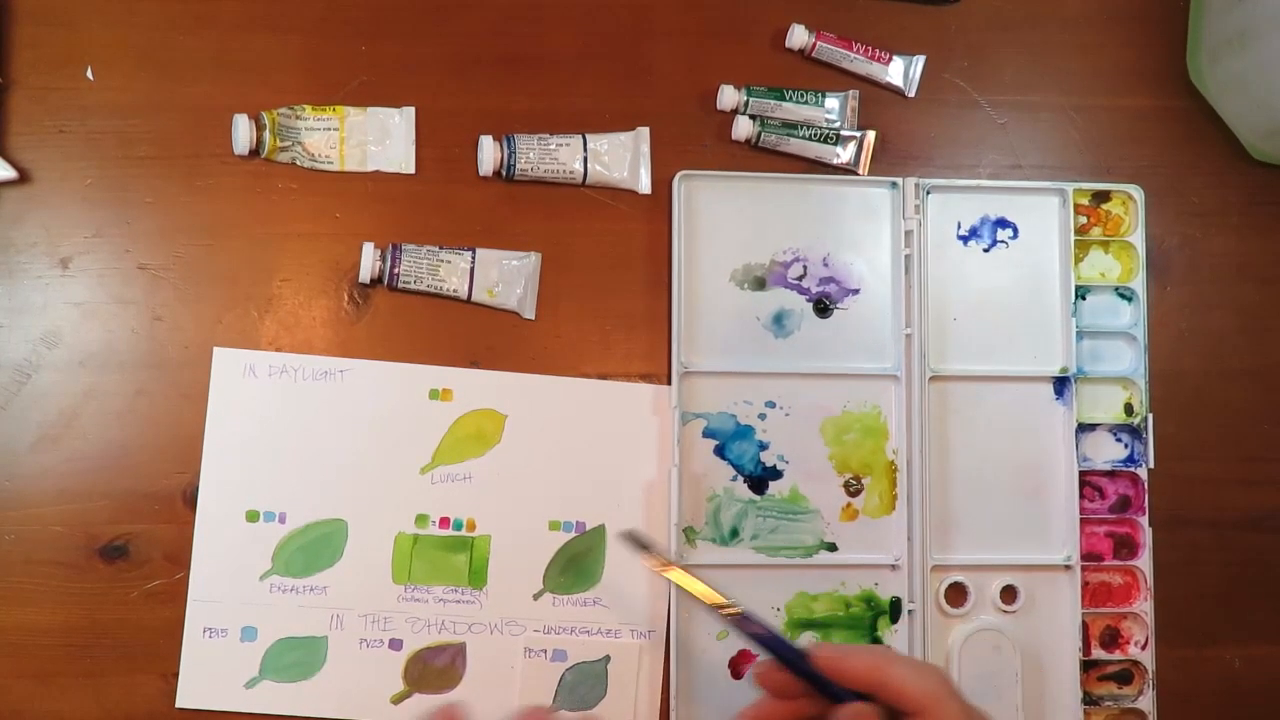